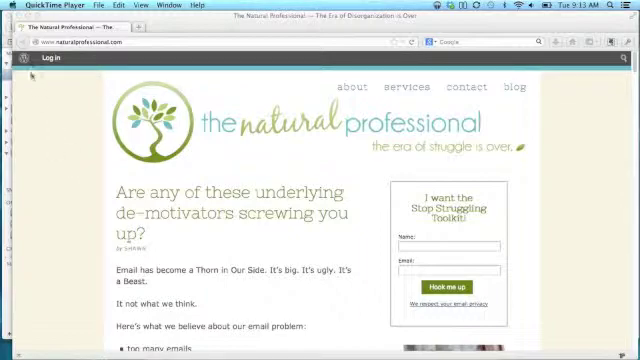
Launch System Preferences from the Apple menu, leaving the Safari blog page behind.
left_click(12, 4)
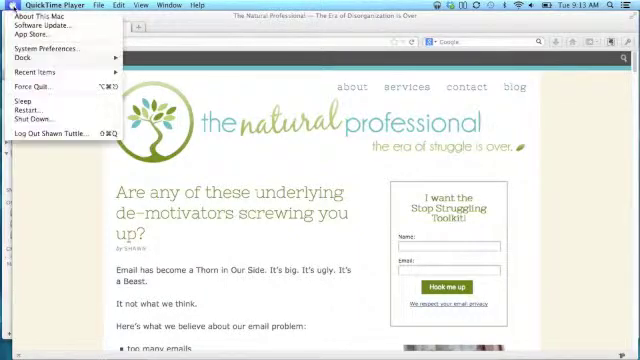
left_click(54, 48)
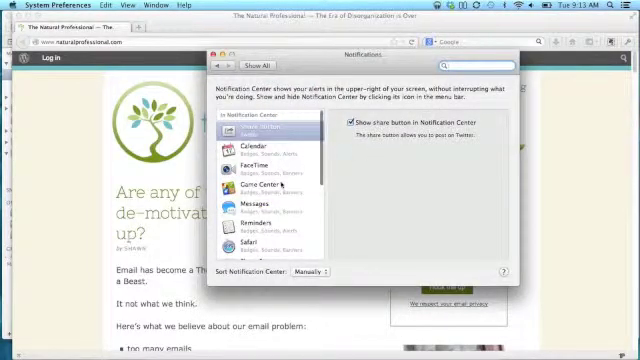
Select an app lower in the Notifications list to show its alert style choices.
scroll("down", 3)
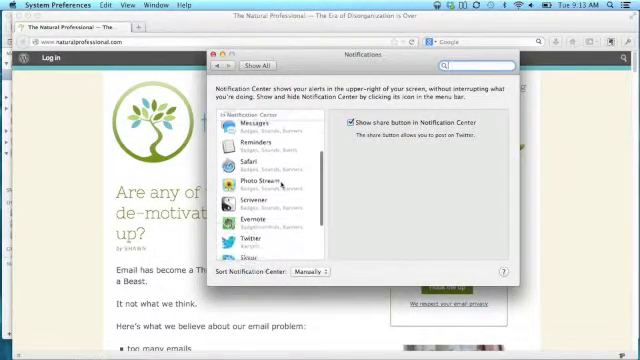
left_click(264, 232)
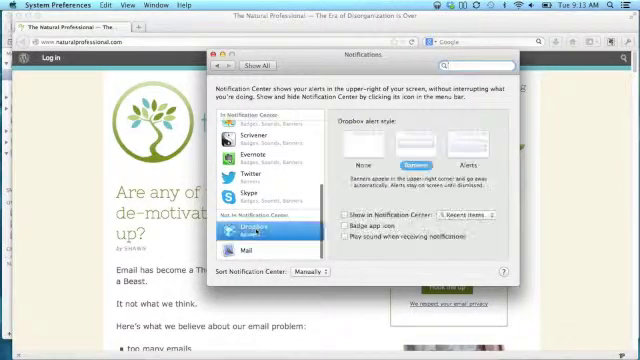